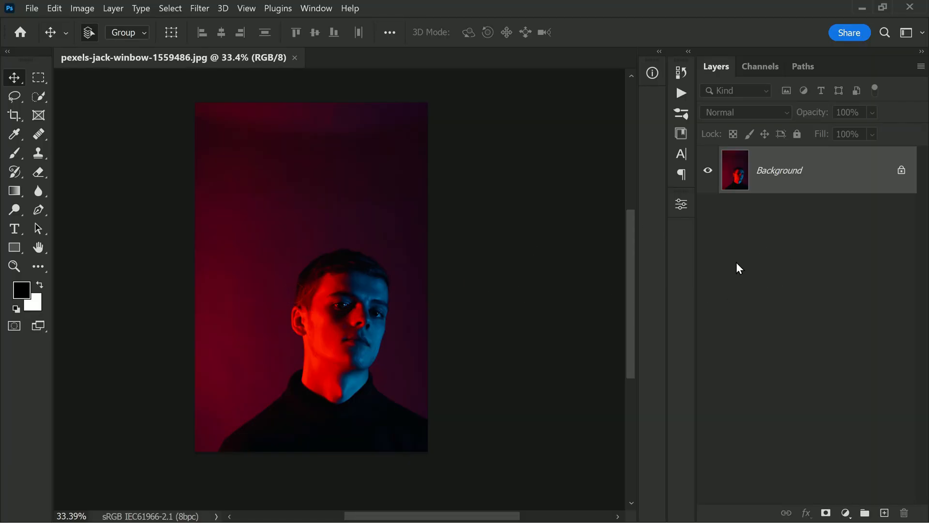
{"action": "mouse_move", "coordinate": [313, 354]}
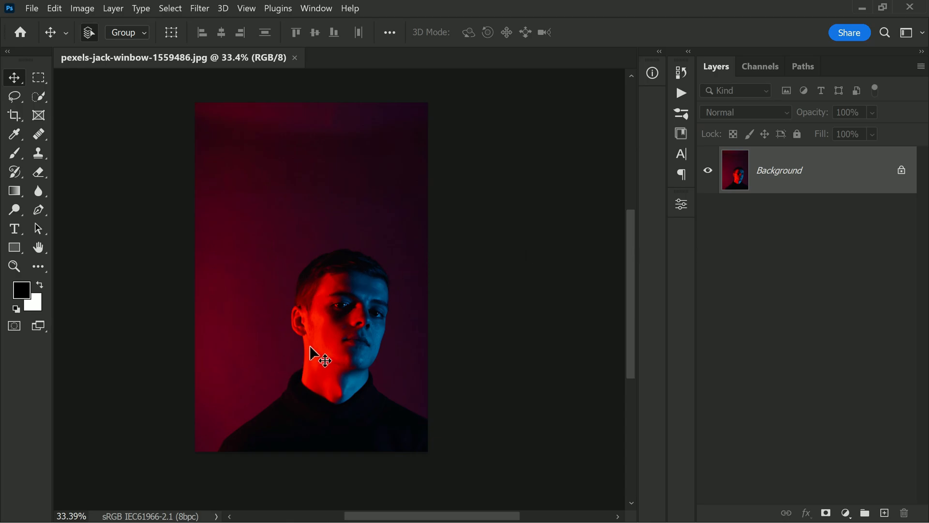
{"action": "mouse_move", "coordinate": [377, 374]}
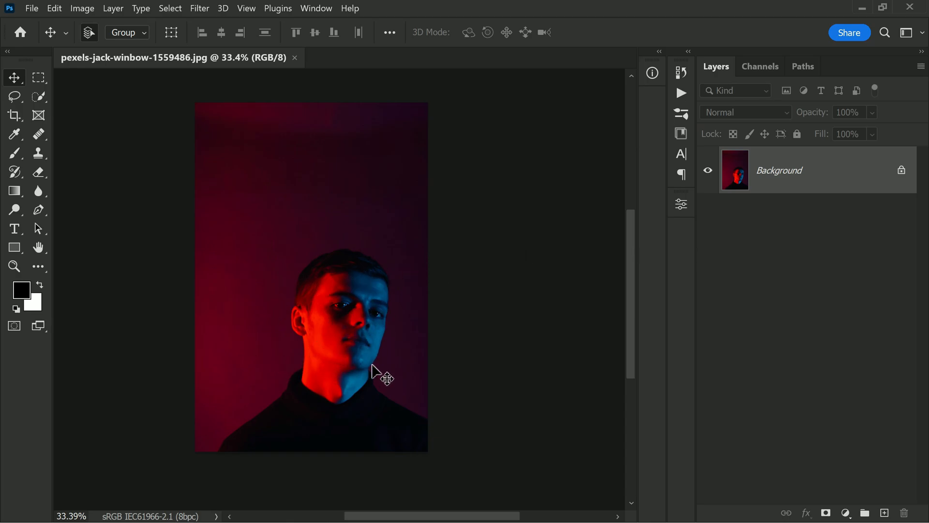
{"action": "mouse_move", "coordinate": [346, 223]}
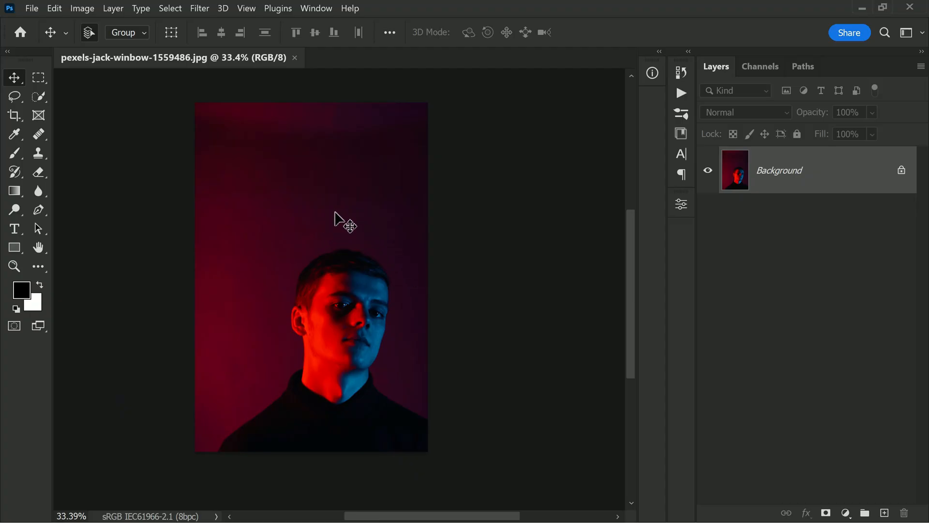
{"action": "mouse_move", "coordinate": [793, 234]}
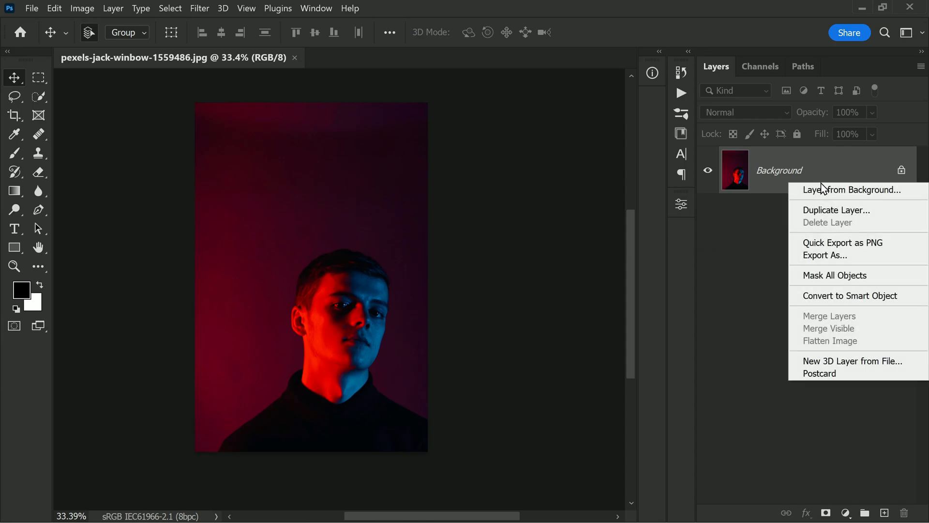
- Duplicate the Background layer to create a Background copy above it
{"action": "left_click", "coordinate": [836, 210]}
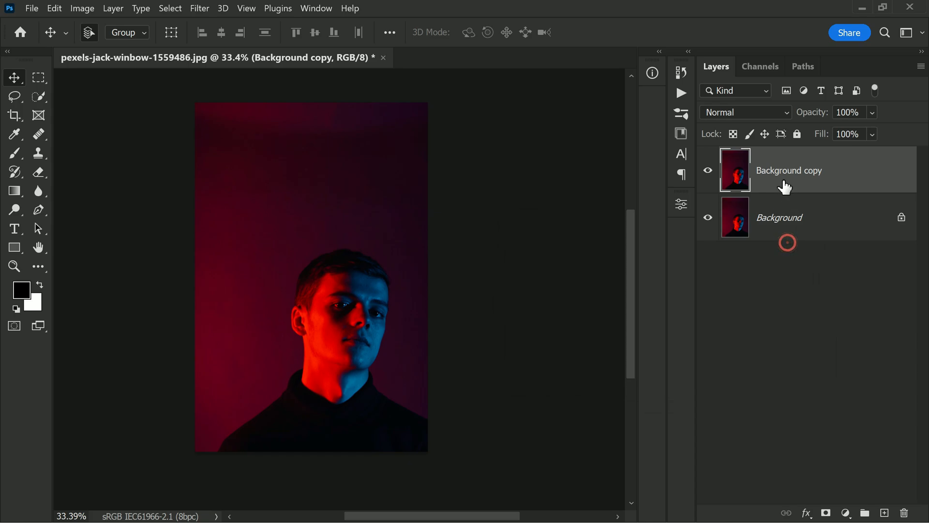
{"action": "mouse_move", "coordinate": [373, 112]}
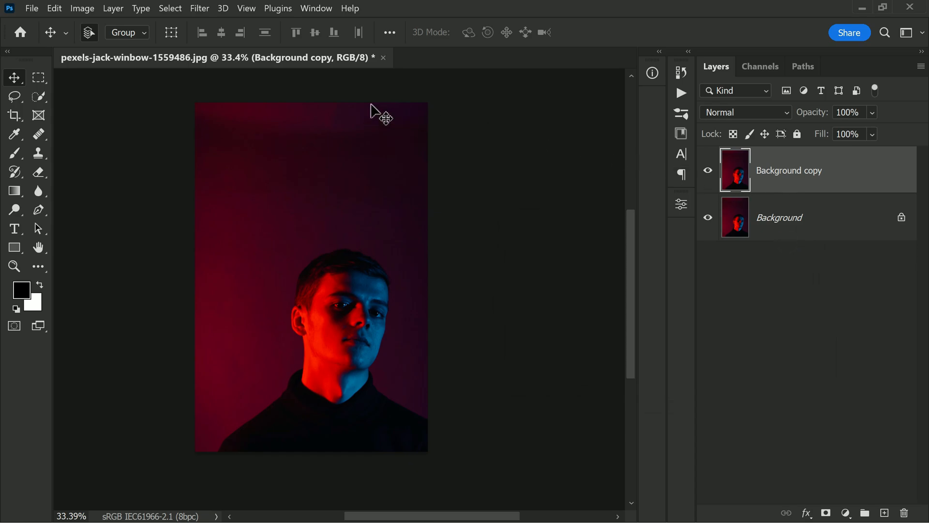
- Launch Filter > Neural Filters on the copy and scroll its list down to the Color section
{"action": "left_click", "coordinate": [200, 8]}
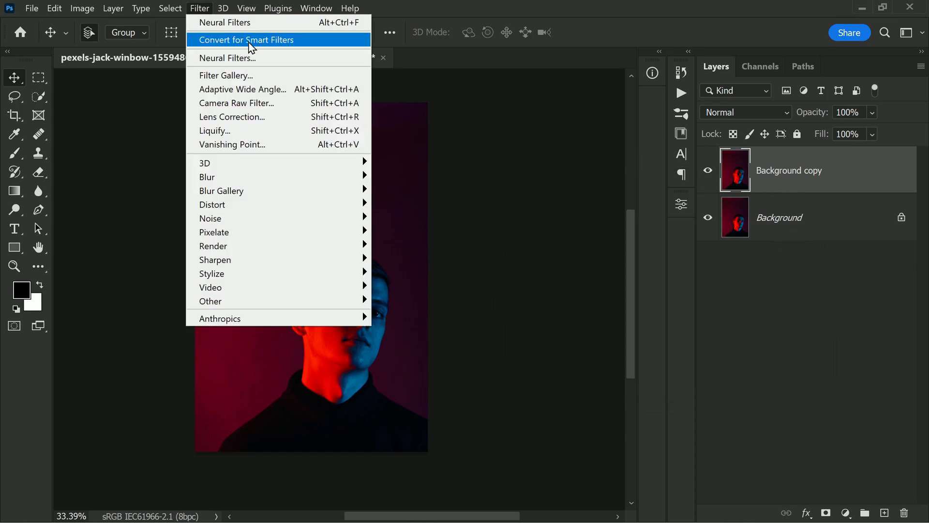
{"action": "left_click", "coordinate": [245, 39]}
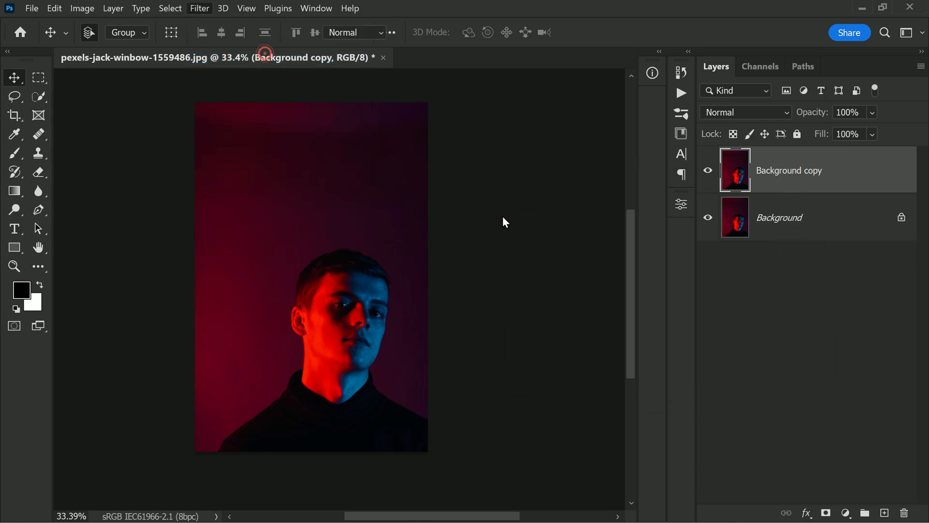
{"action": "left_click", "coordinate": [199, 9]}
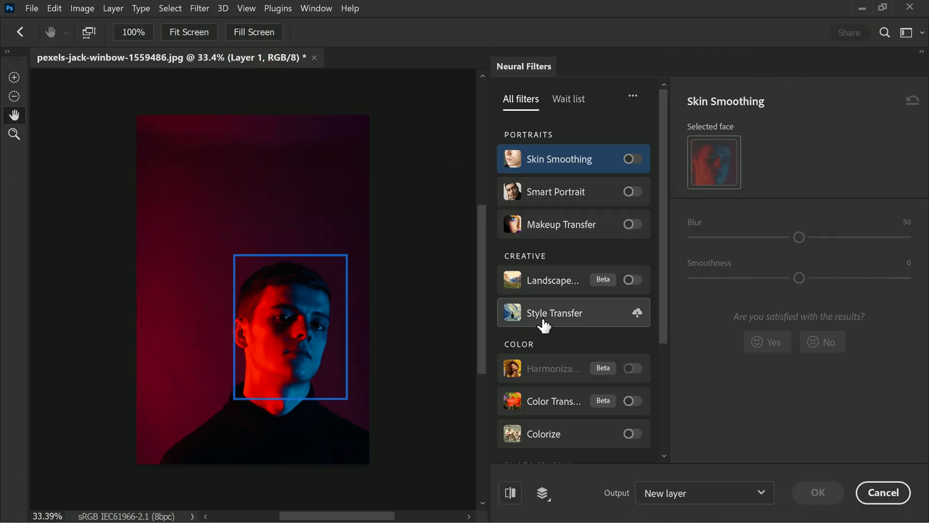
{"action": "scroll", "scroll_direction": "down", "scroll_amount": 3}
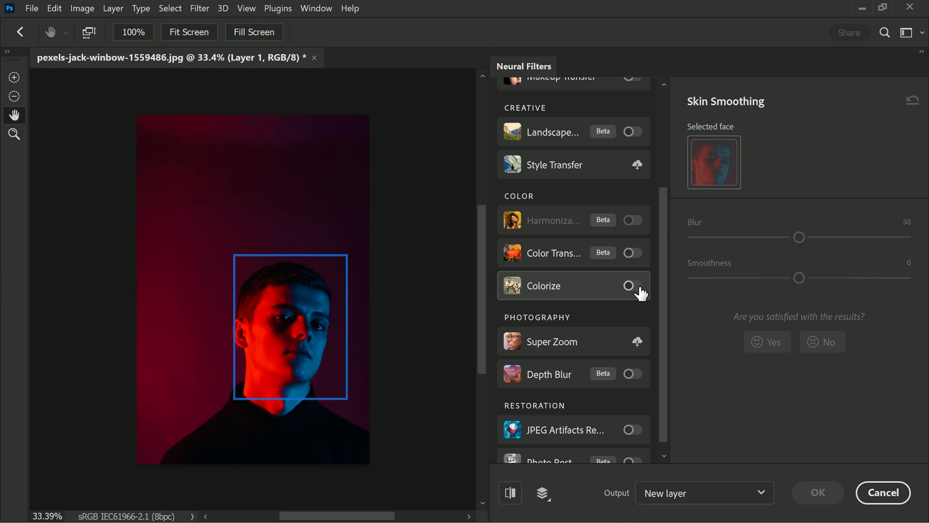
- Switch on the Colorize filter and zoom the preview out to show the whole portrait
{"action": "left_click", "coordinate": [632, 286]}
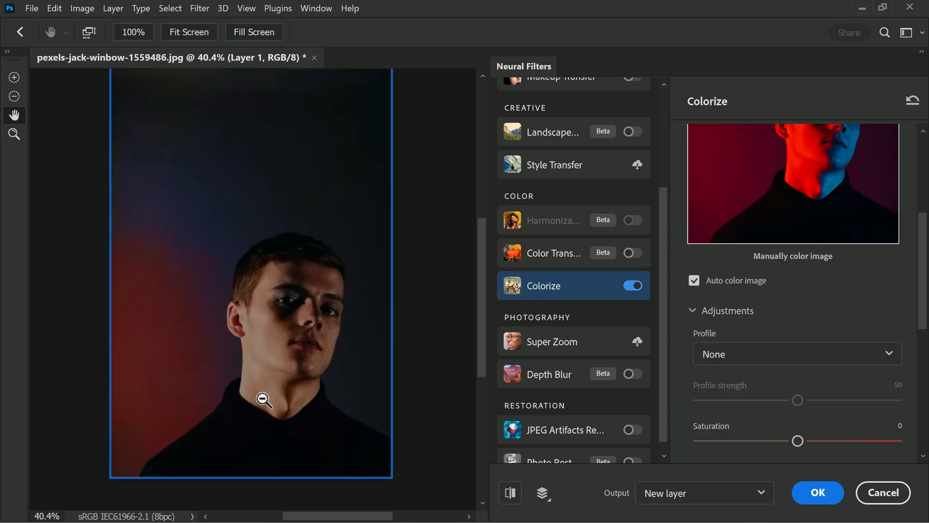
{"action": "left_click", "coordinate": [264, 400]}
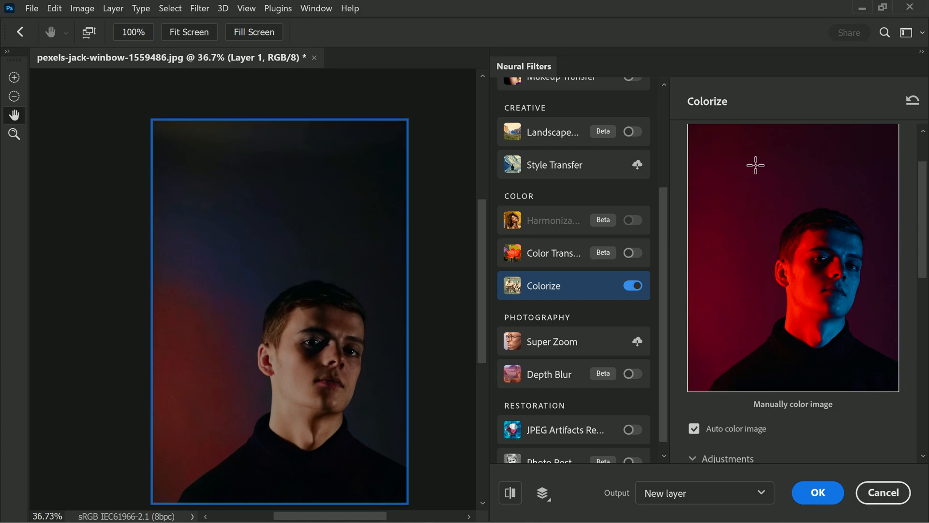
{"action": "mouse_move", "coordinate": [718, 295]}
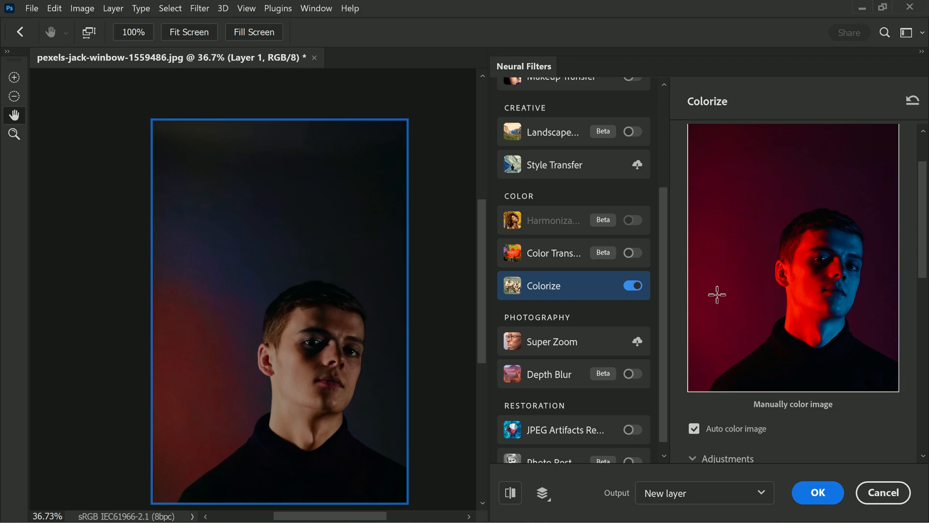
- Add a background focus point in grey 565656 and set Yellow/Blue to +6 to remove the red glow
{"action": "left_click", "coordinate": [717, 294]}
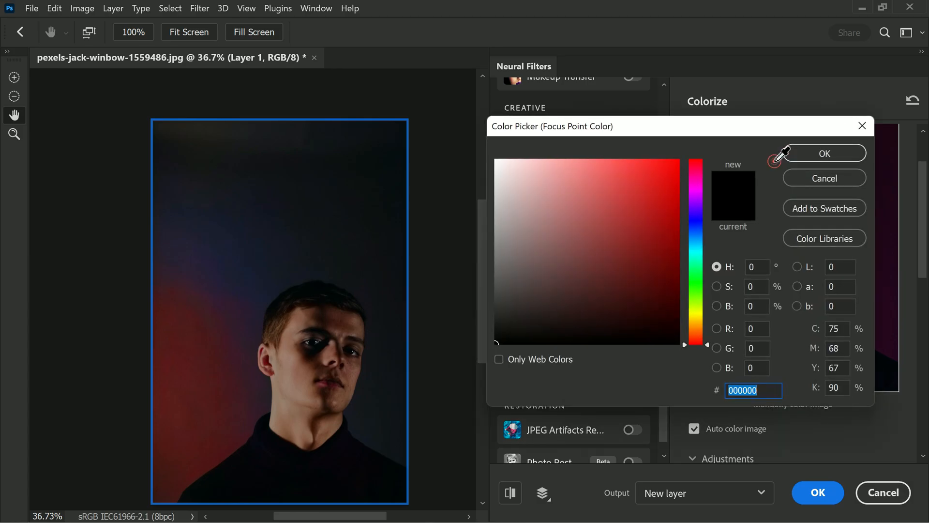
{"action": "left_click", "coordinate": [496, 280]}
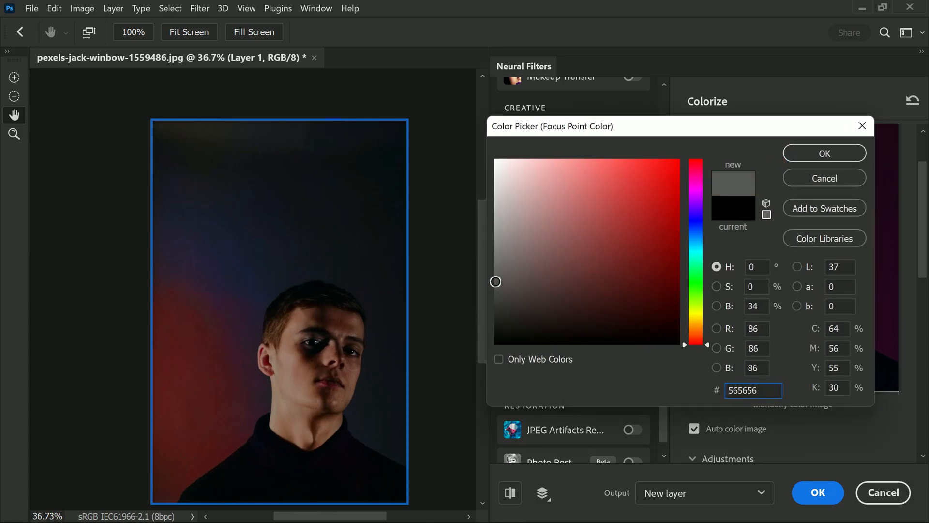
{"action": "left_click", "coordinate": [823, 153]}
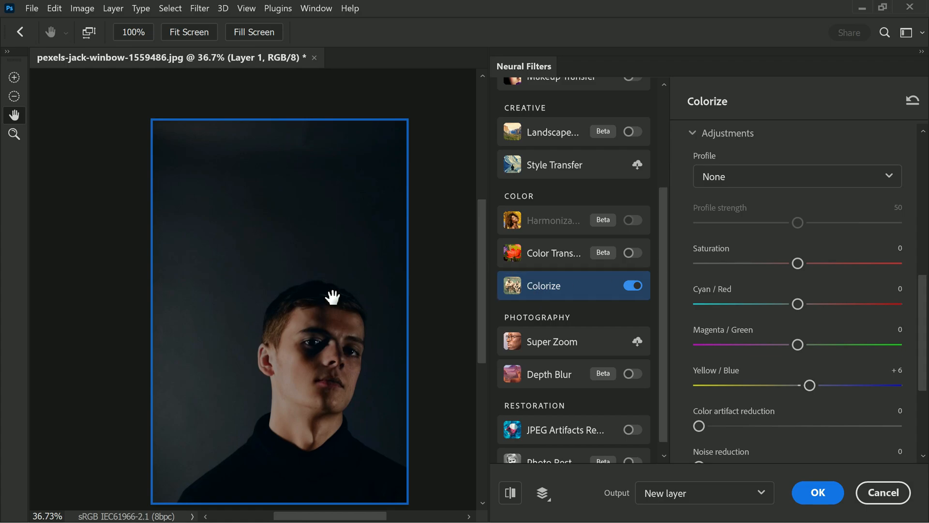
- Apply Colorize with Output as New layer, producing Layer 1 above the originals
{"action": "scroll", "scroll_direction": "down", "scroll_amount": 3}
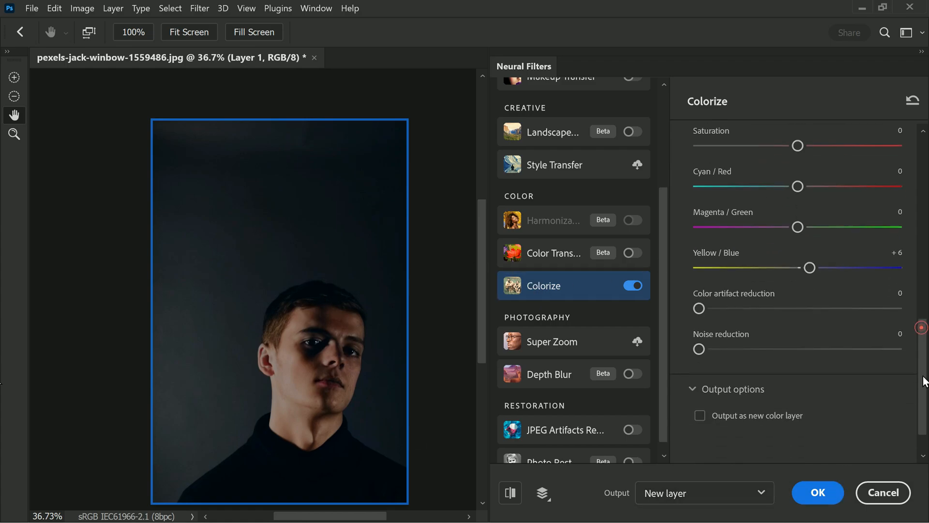
{"action": "scroll", "scroll_direction": "down", "scroll_amount": 3}
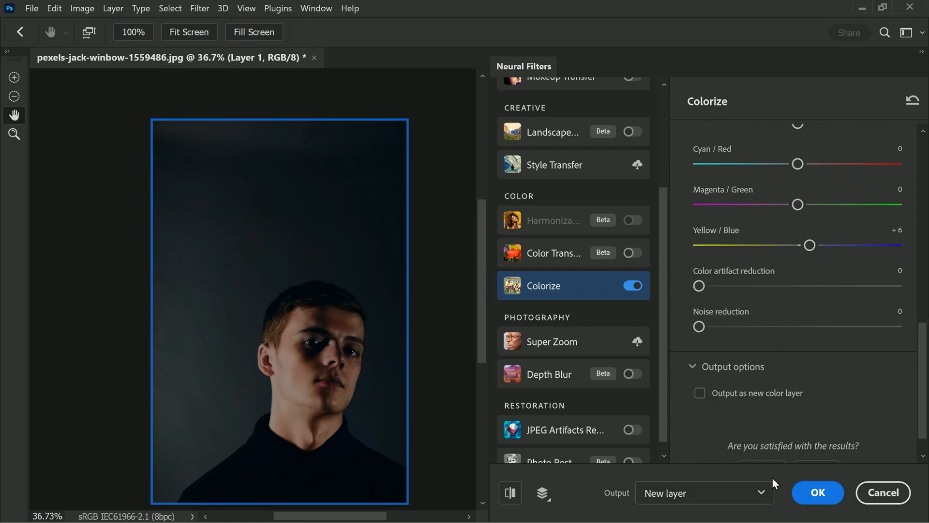
{"action": "left_click", "coordinate": [632, 285]}
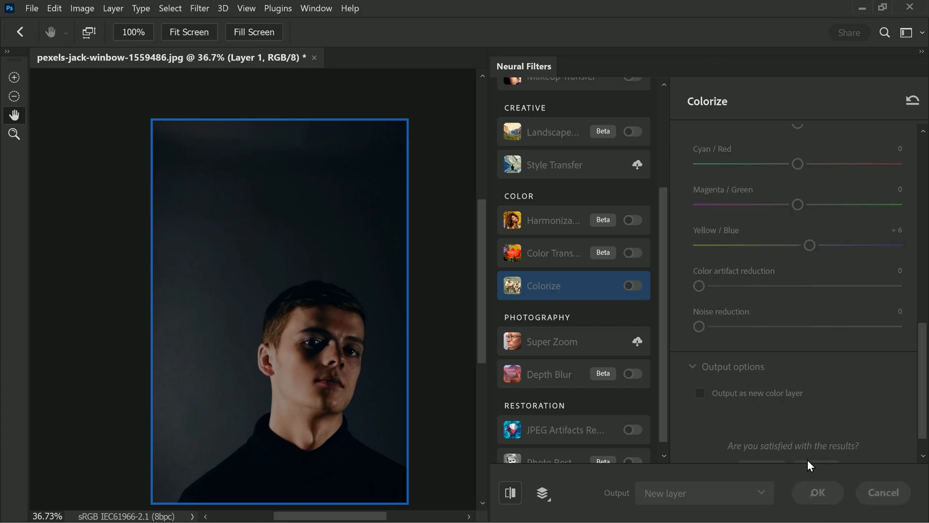
{"action": "left_click", "coordinate": [817, 492]}
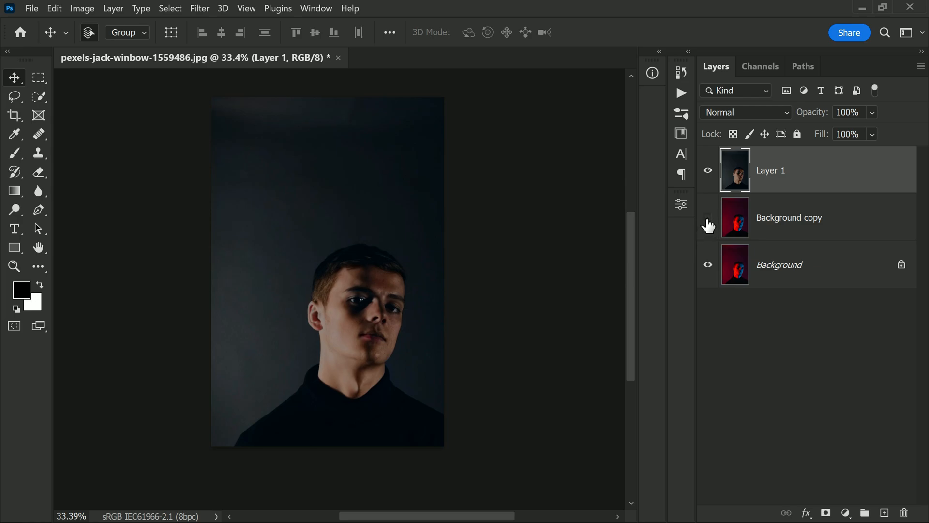
- Delete the Background copy layer, leaving Layer 1 over the original Background
{"action": "left_click", "coordinate": [788, 218]}
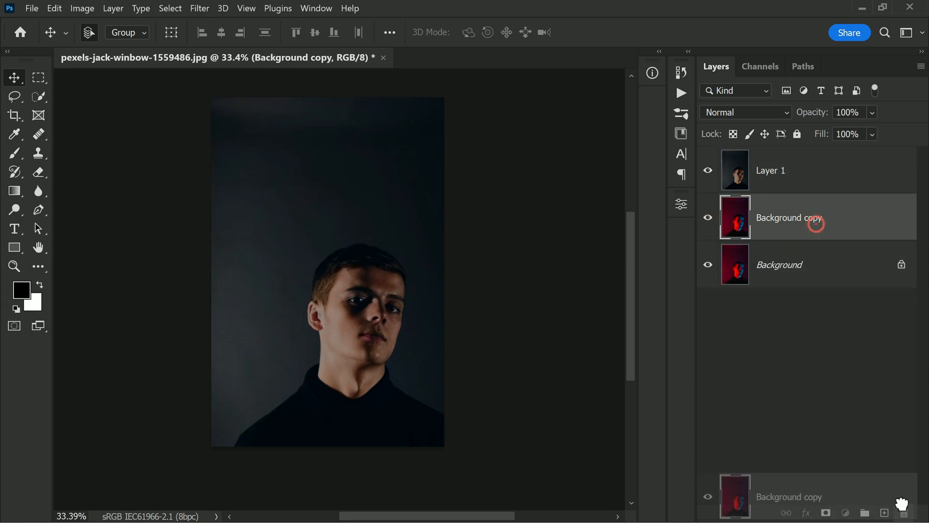
{"action": "left_click", "coordinate": [904, 513]}
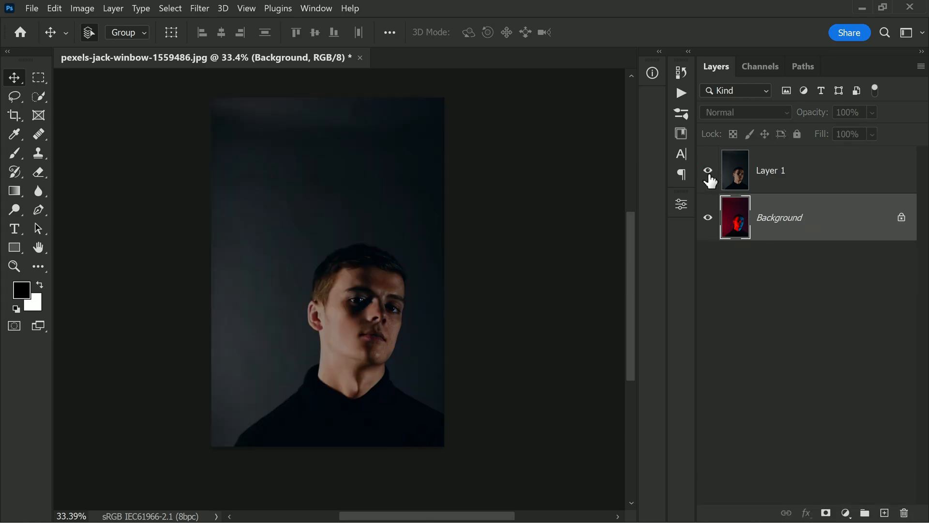
{"action": "left_click", "coordinate": [707, 170]}
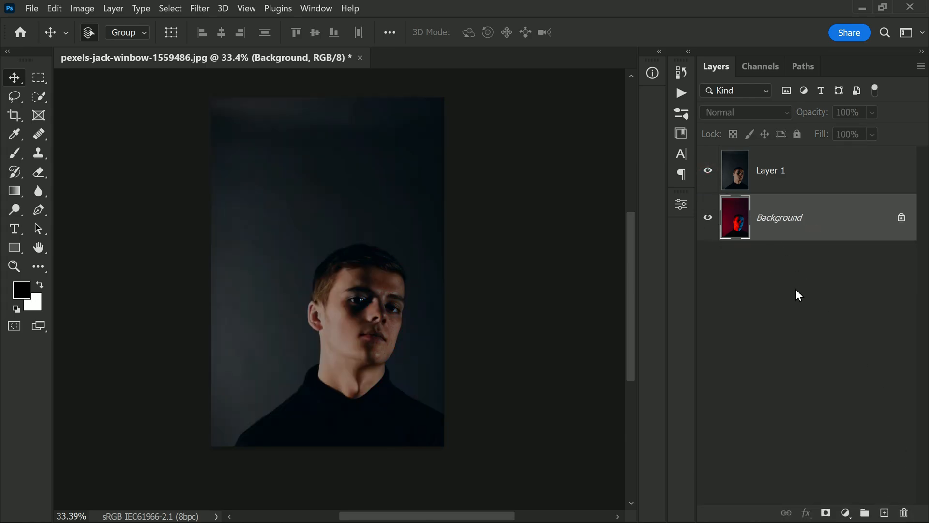